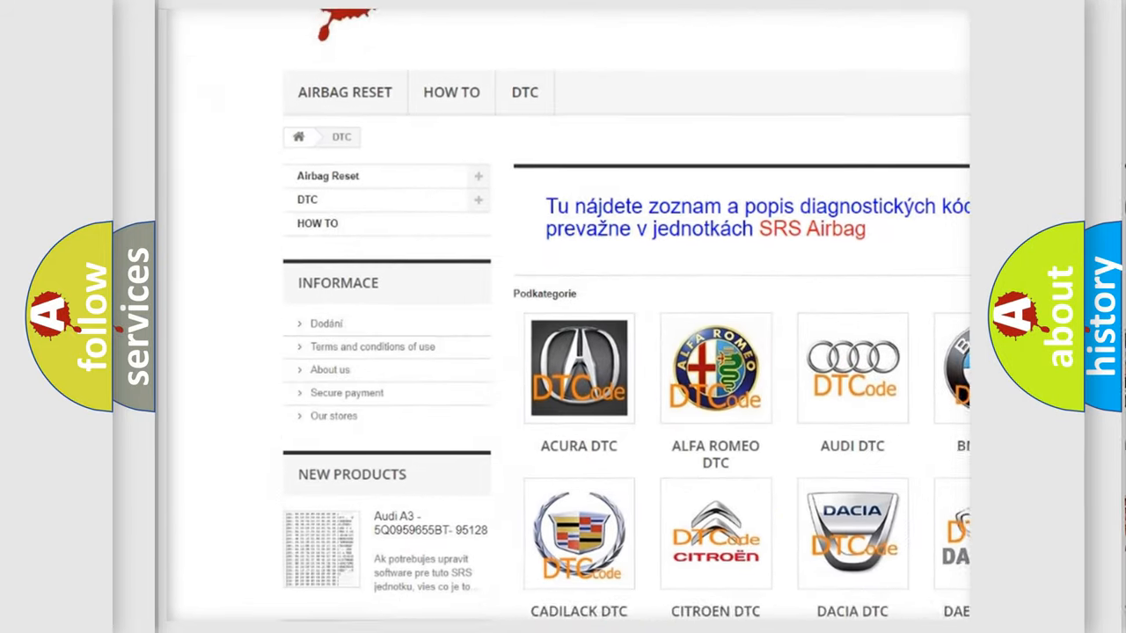
{"action": "scroll", "scroll_direction": "down", "scroll_amount": 3}
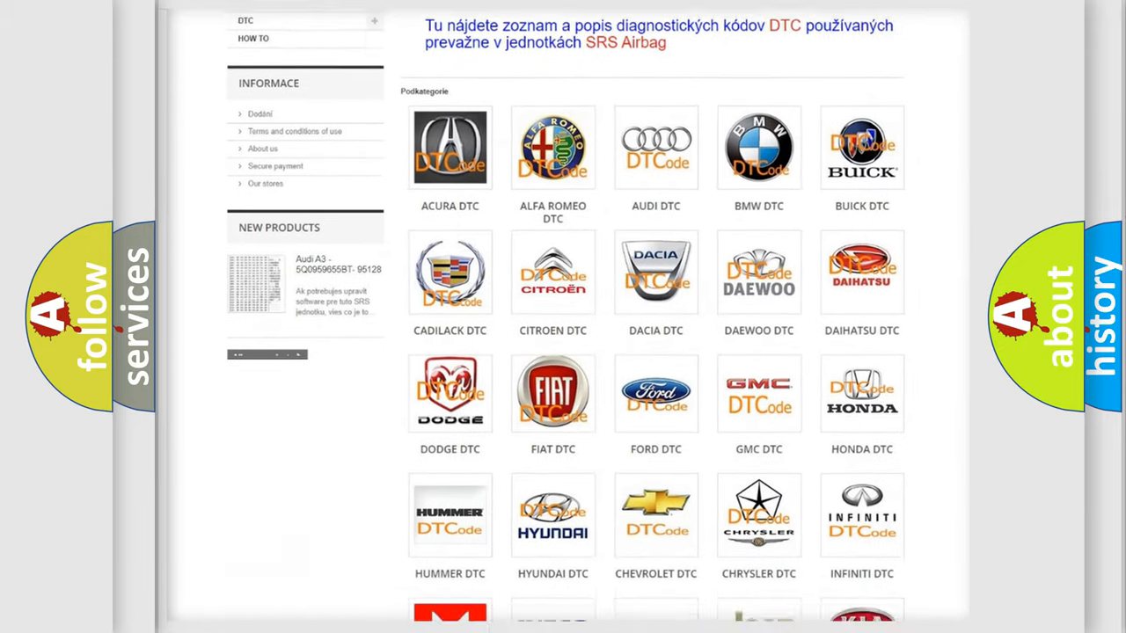
{"action": "scroll", "scroll_direction": "down", "scroll_amount": 3}
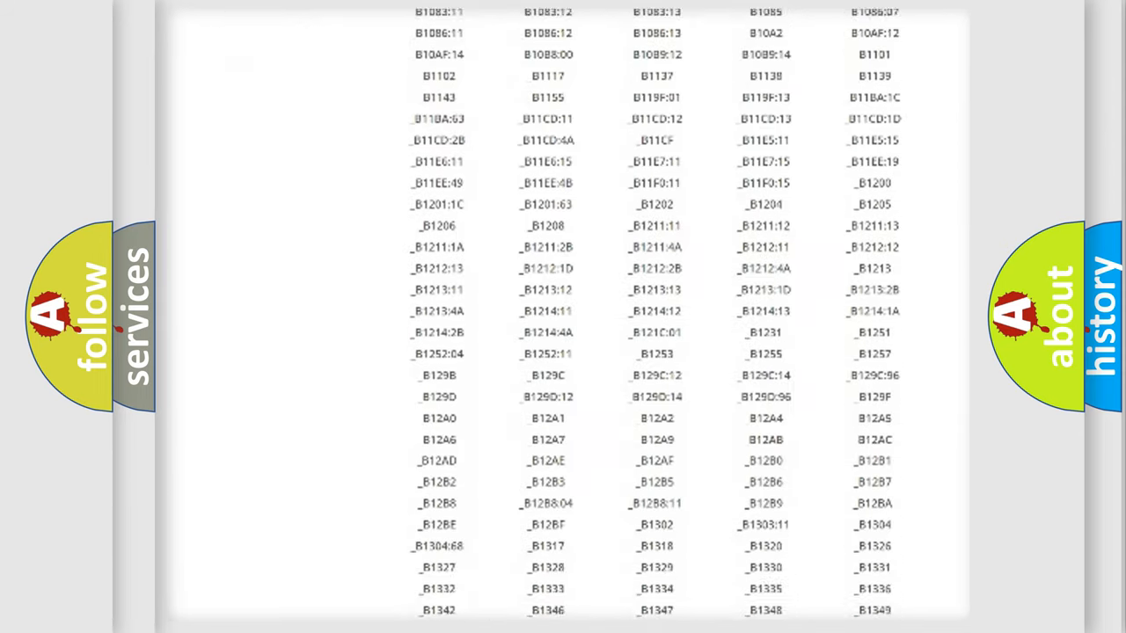
{"action": "scroll", "scroll_direction": "down", "scroll_amount": 3}
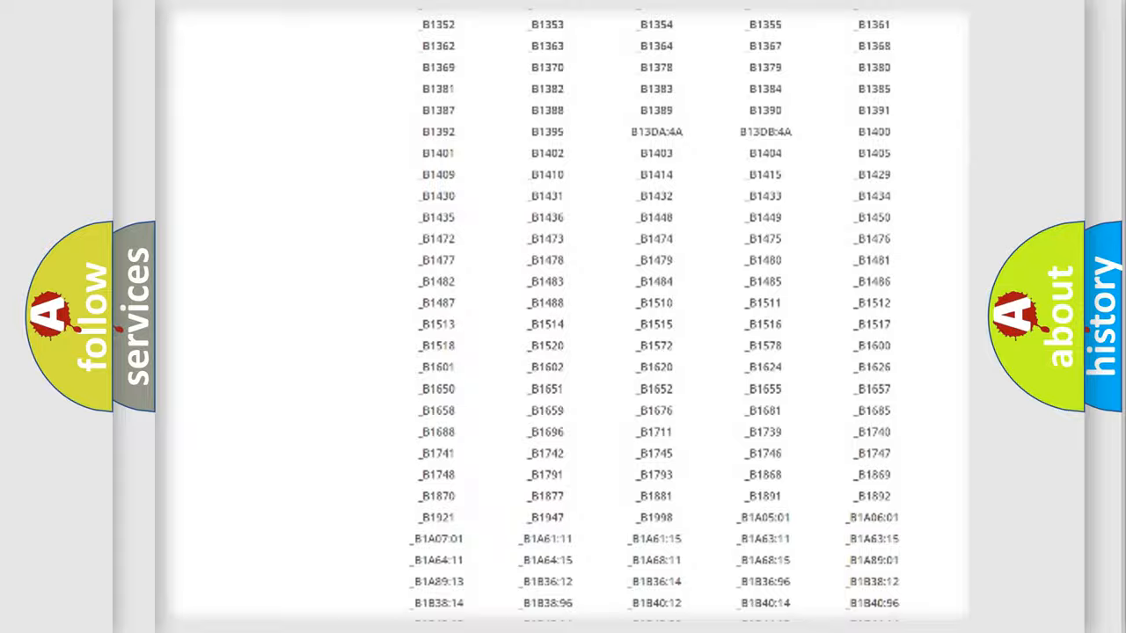